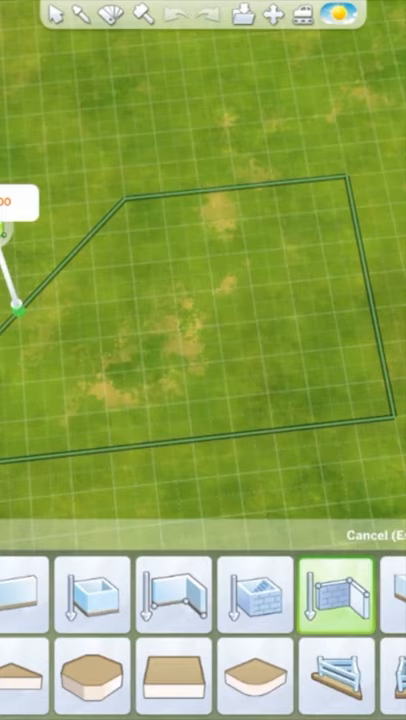
Step: Lay out a four-sided room footprint on the grass with the wall tool
{"action": "left_click", "coordinate": [30, 596]}
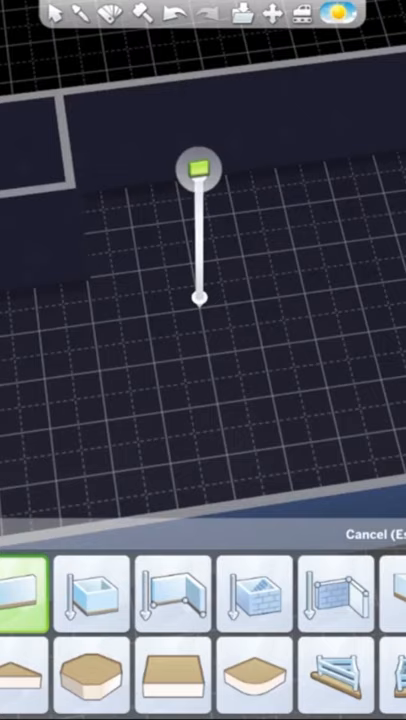
Step: Drag out a rectangular basement room on the underground level
{"action": "left_click", "coordinate": [252, 598]}
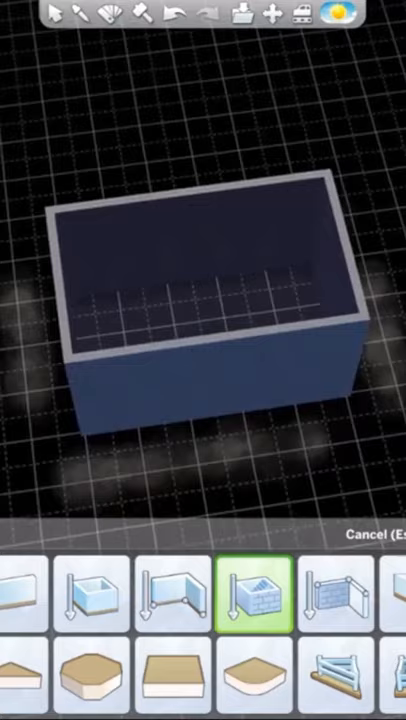